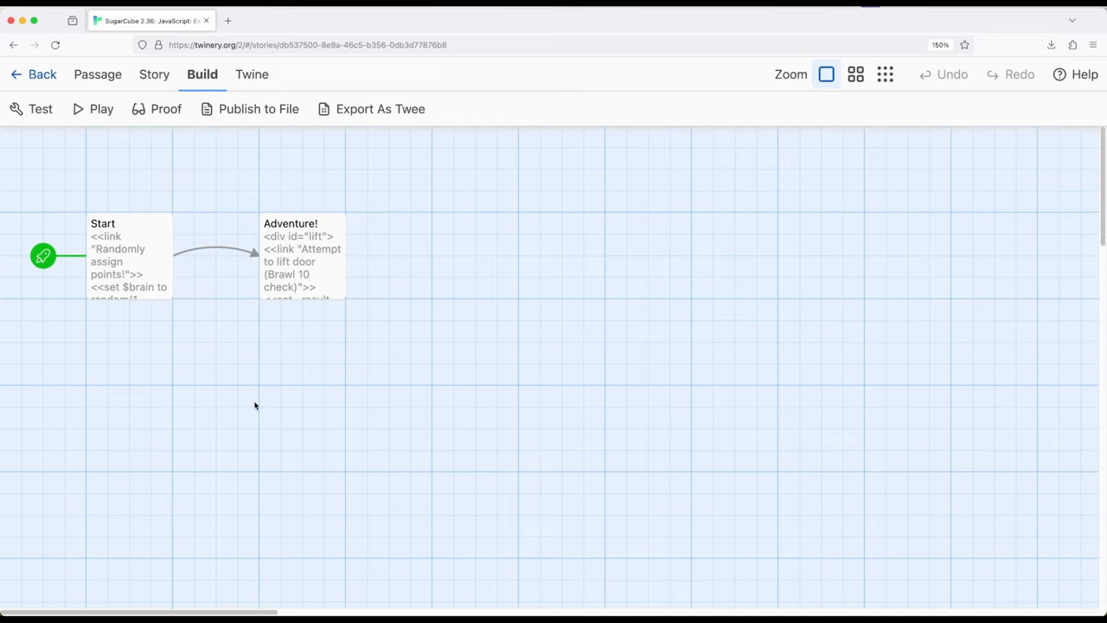
mouse_move(136, 275)
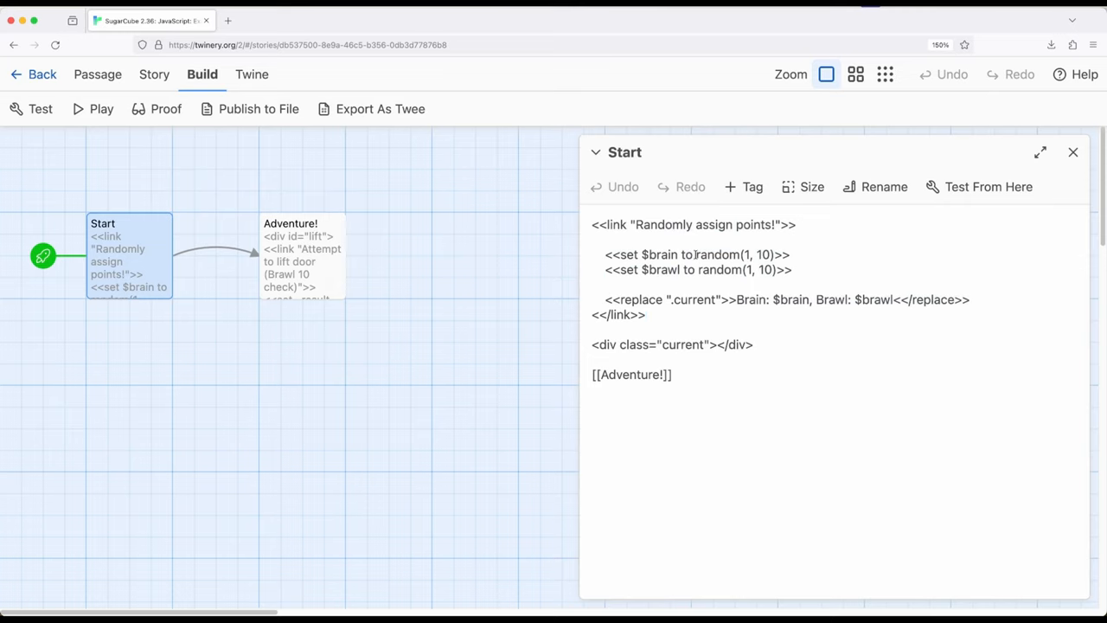
double_click(717, 254)
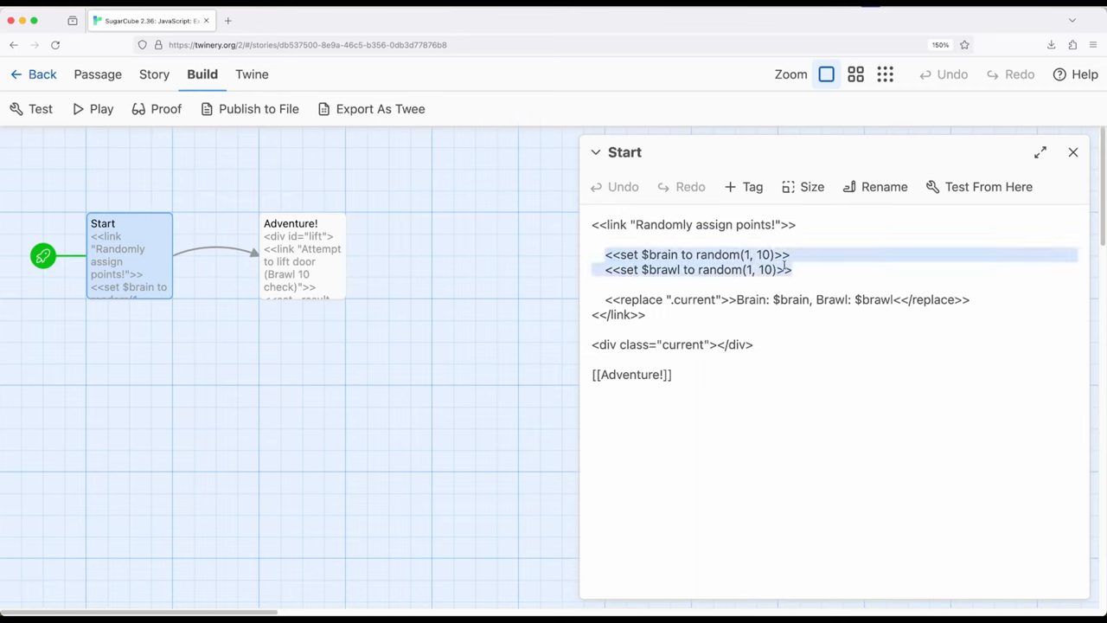
left_click(606, 299)
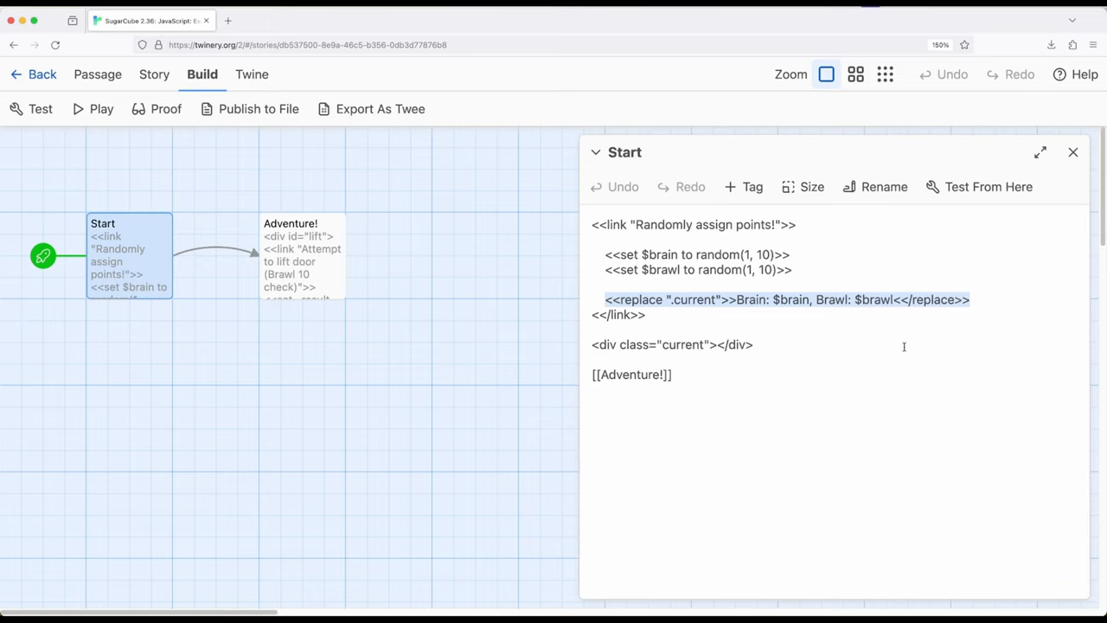
mouse_move(816, 341)
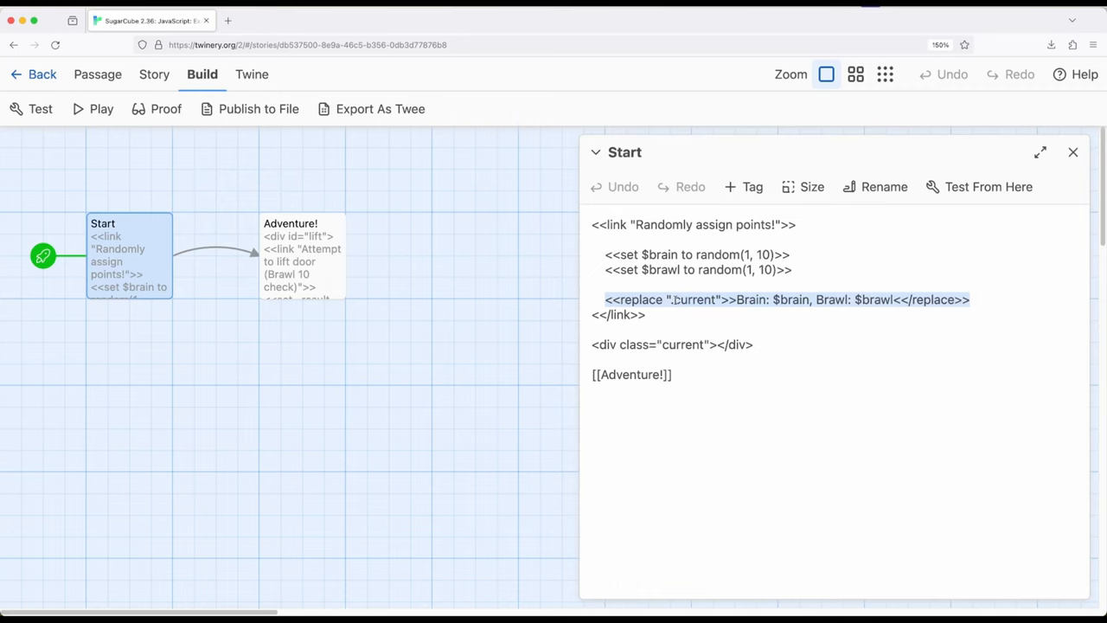
left_click(757, 344)
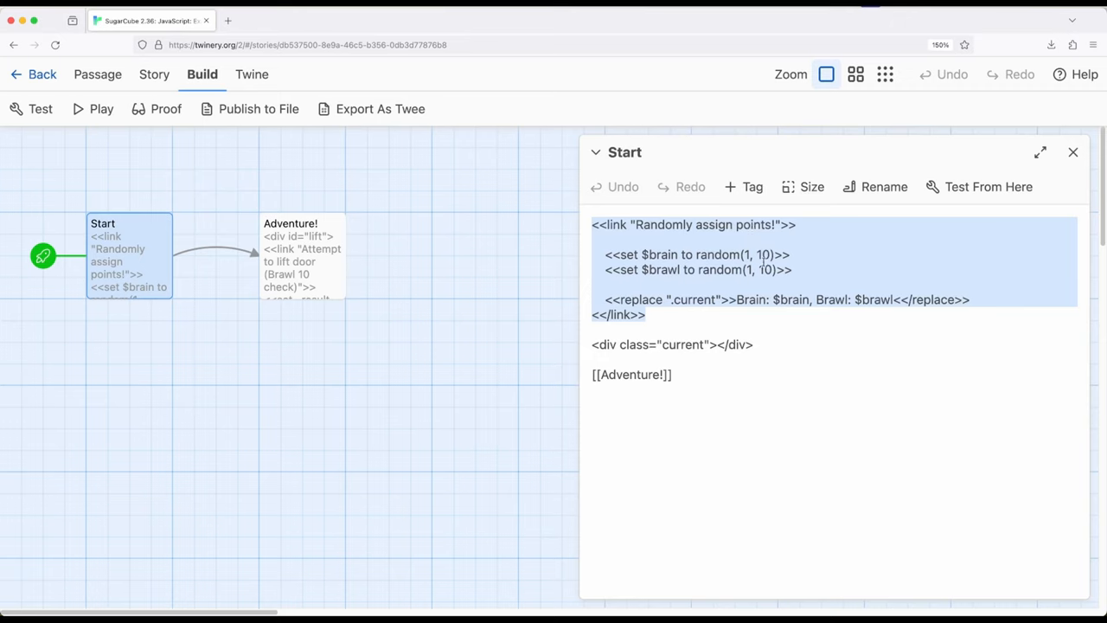
mouse_move(739, 335)
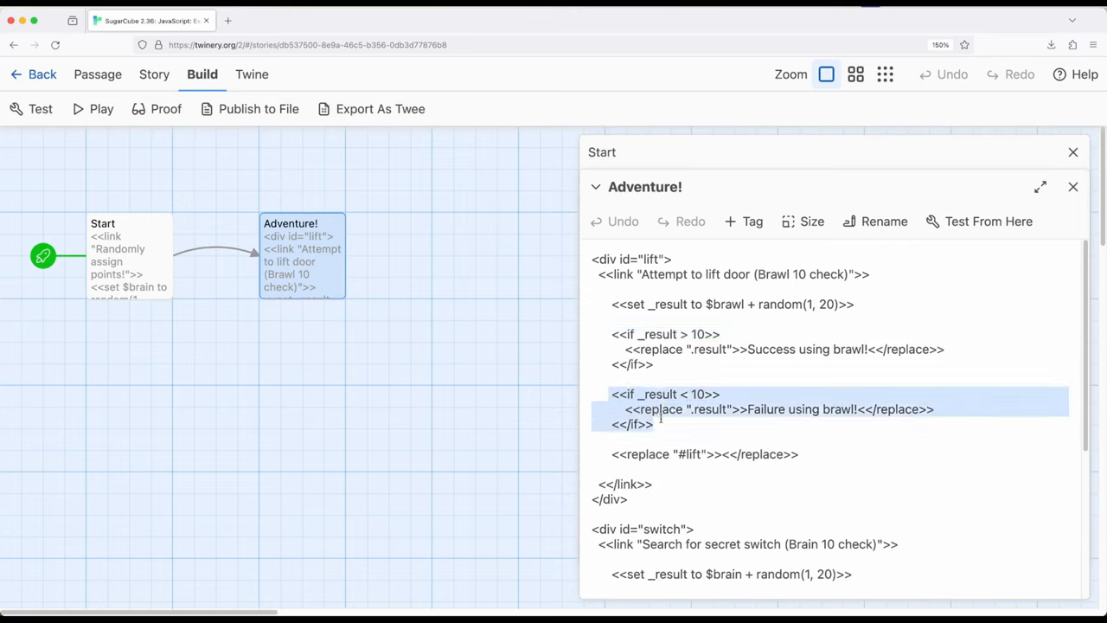
left_click(692, 349)
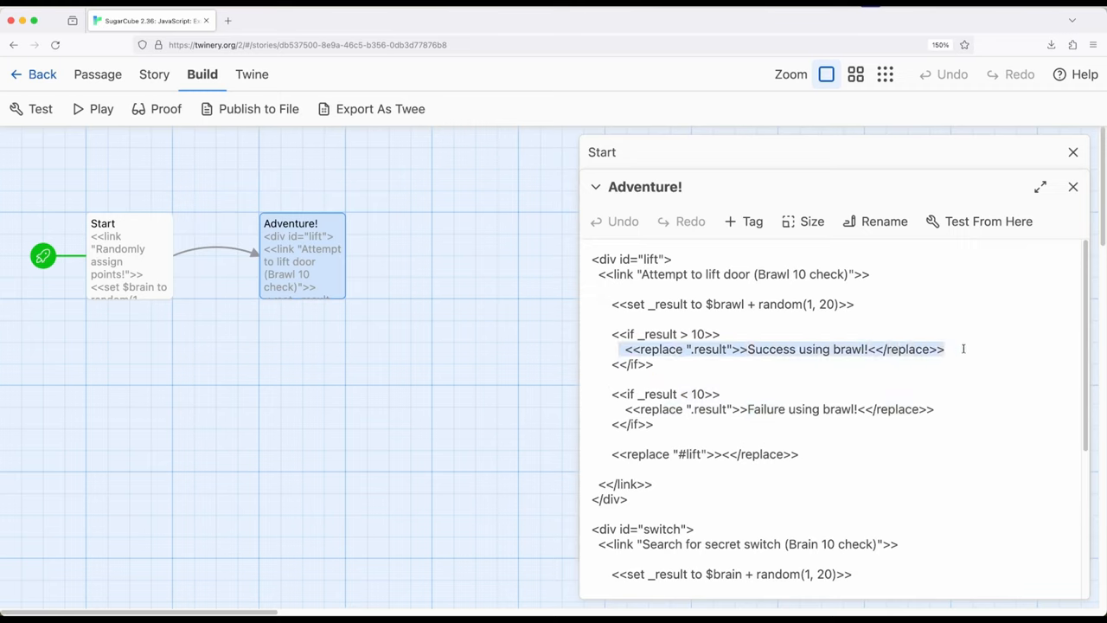
scroll("down", 3)
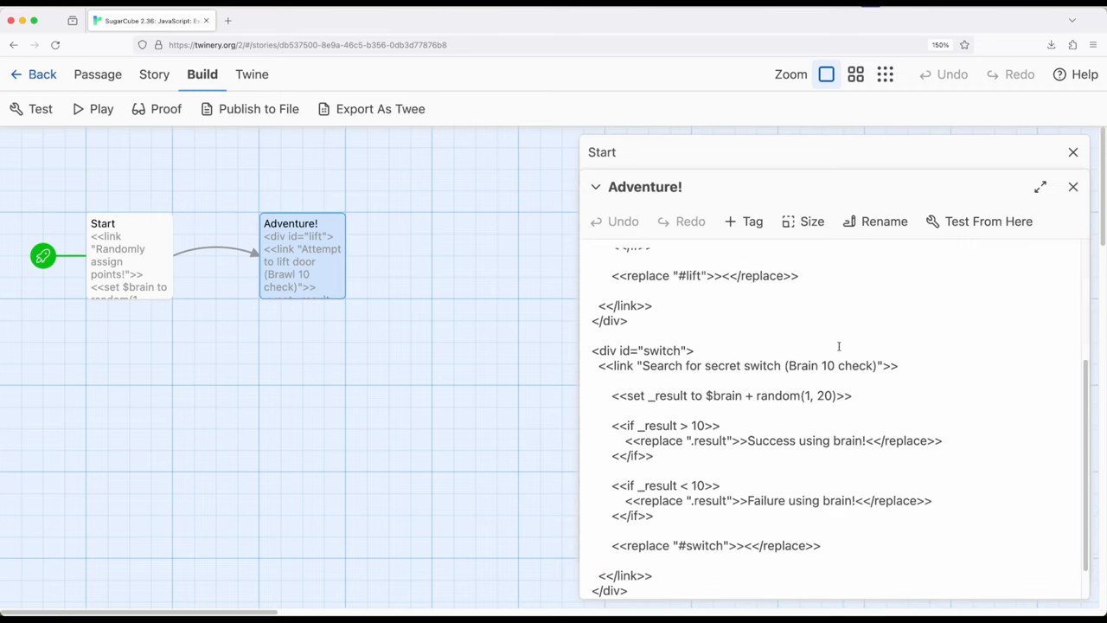
scroll("down", 3)
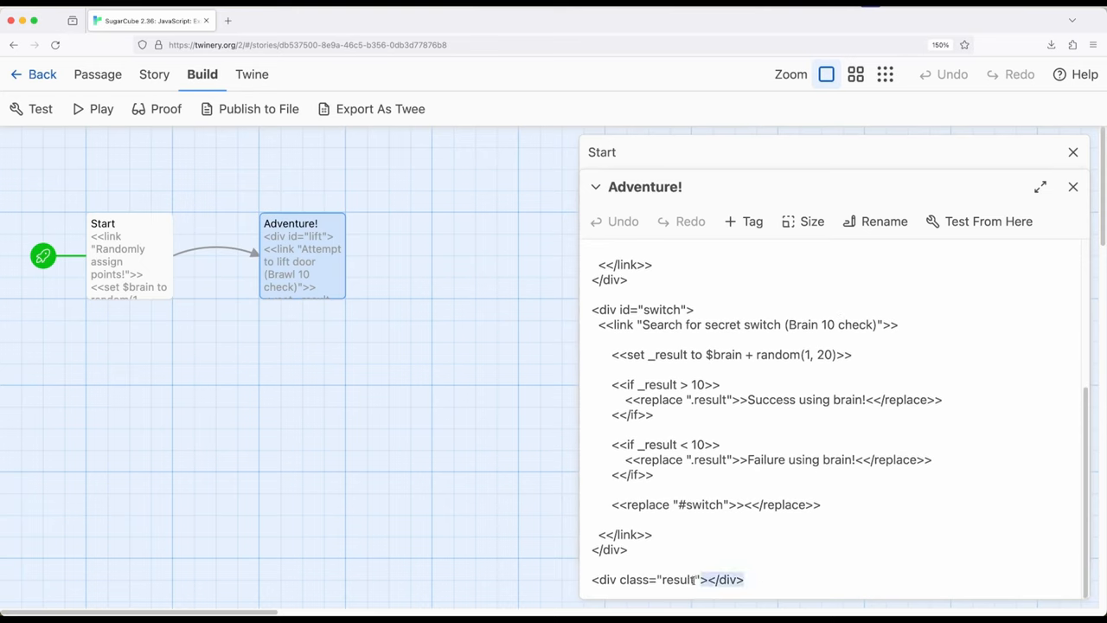
scroll("up", 3)
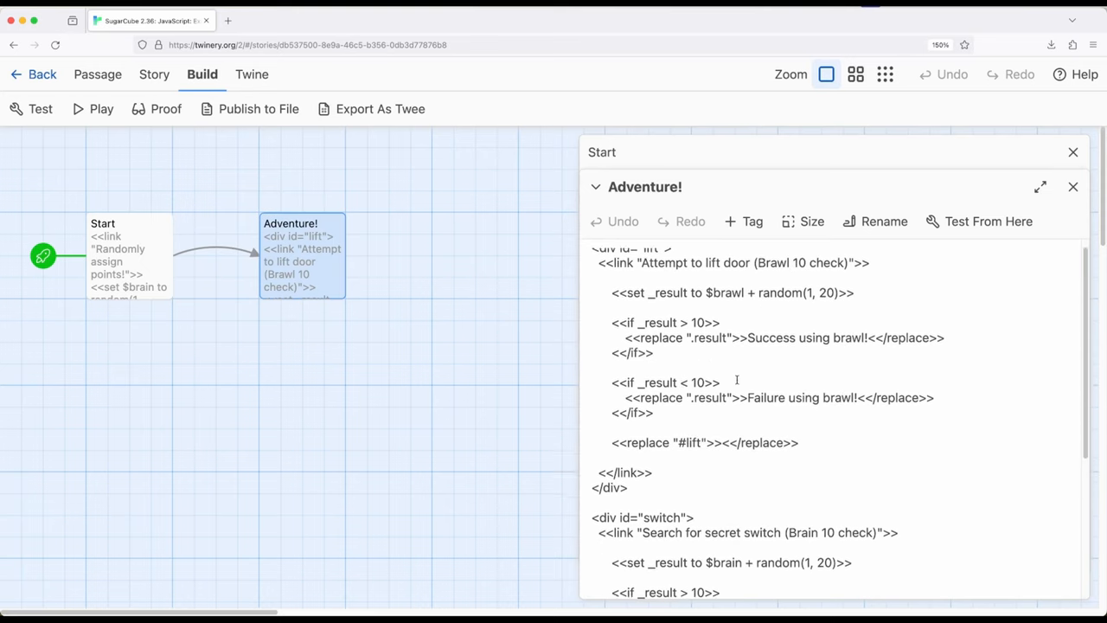
scroll("down", 3)
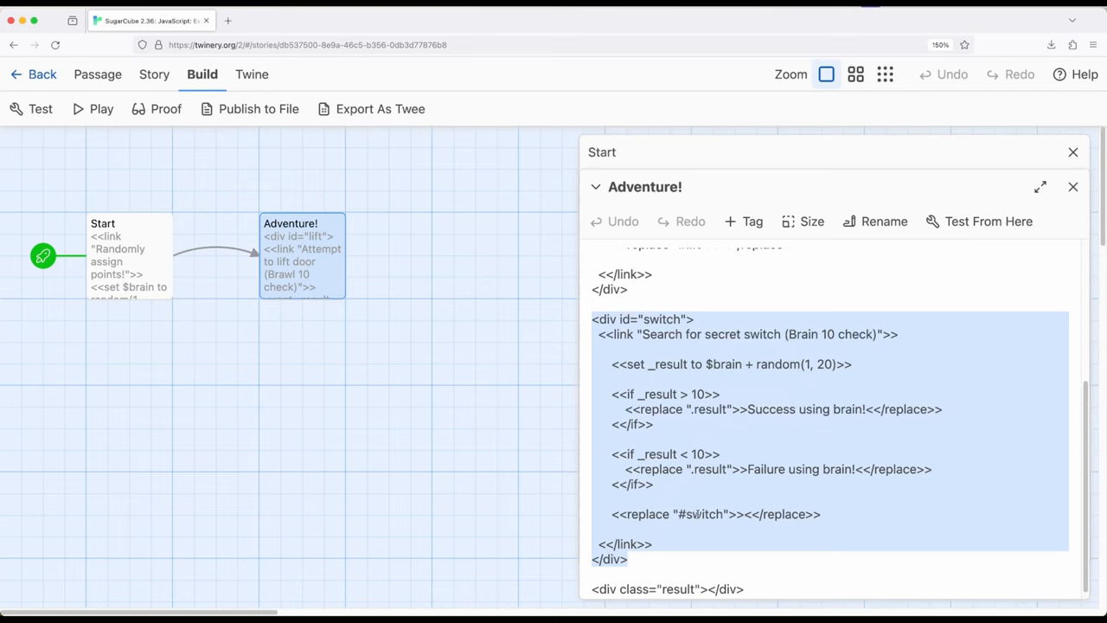
scroll("up", 3)
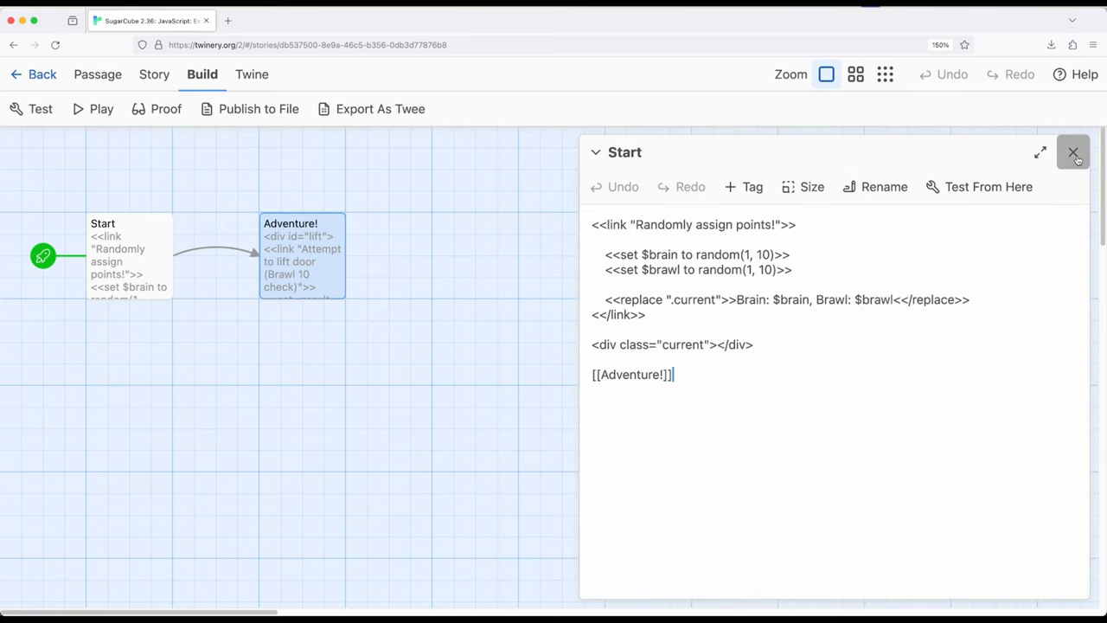
Play the story, reroll Brain and Brawl several times (ending 7 and 10), and enter Adventure!
left_click(1074, 152)
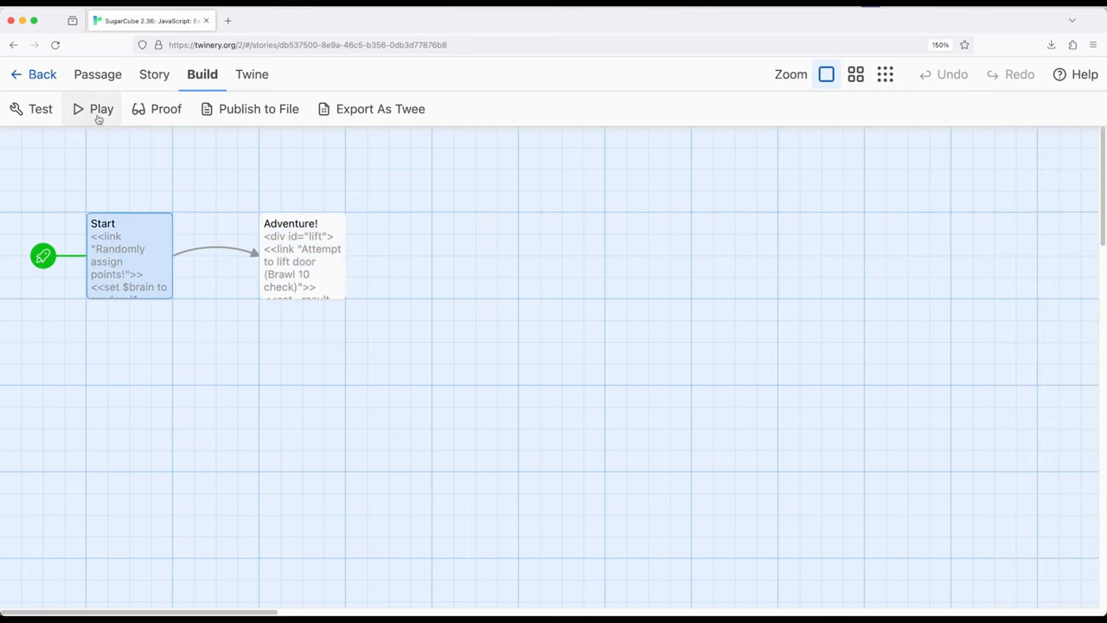
left_click(101, 108)
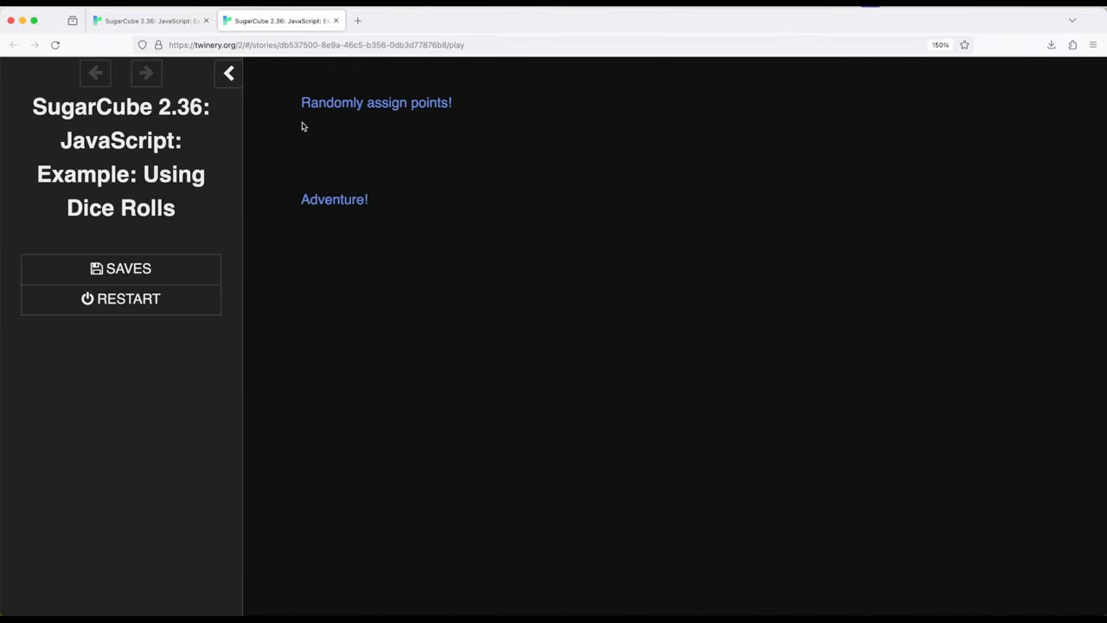
left_click(377, 102)
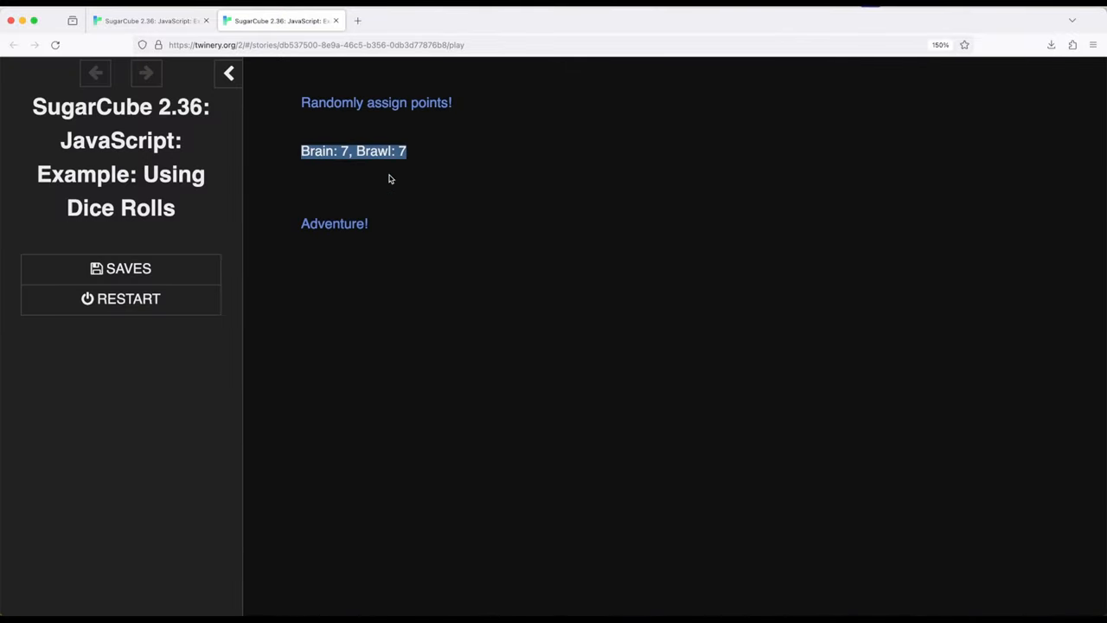
mouse_move(355, 166)
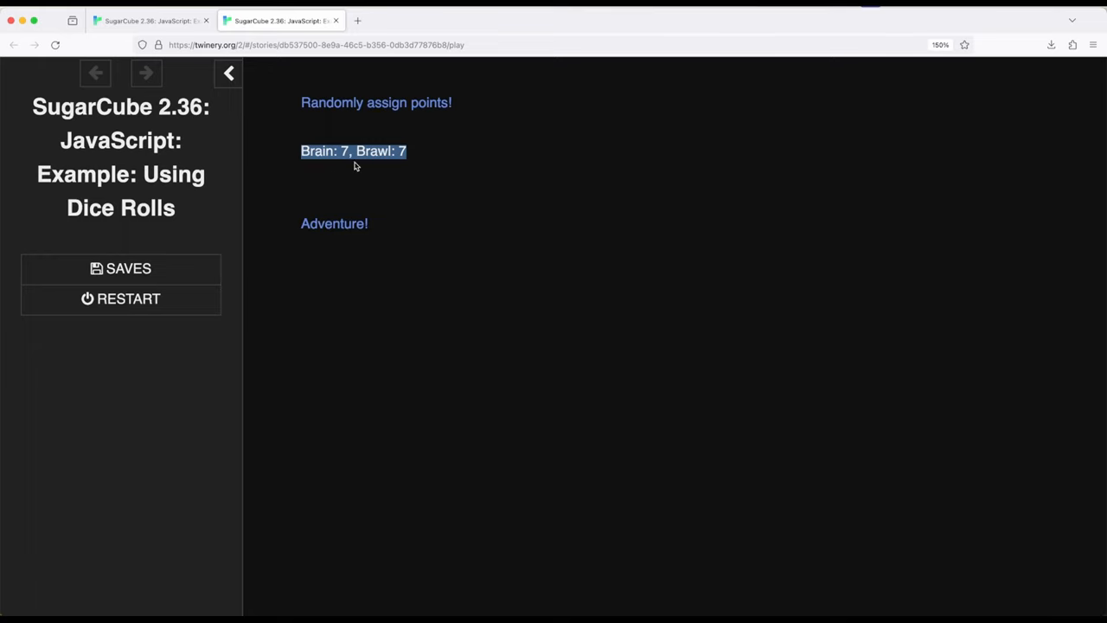
left_click(375, 102)
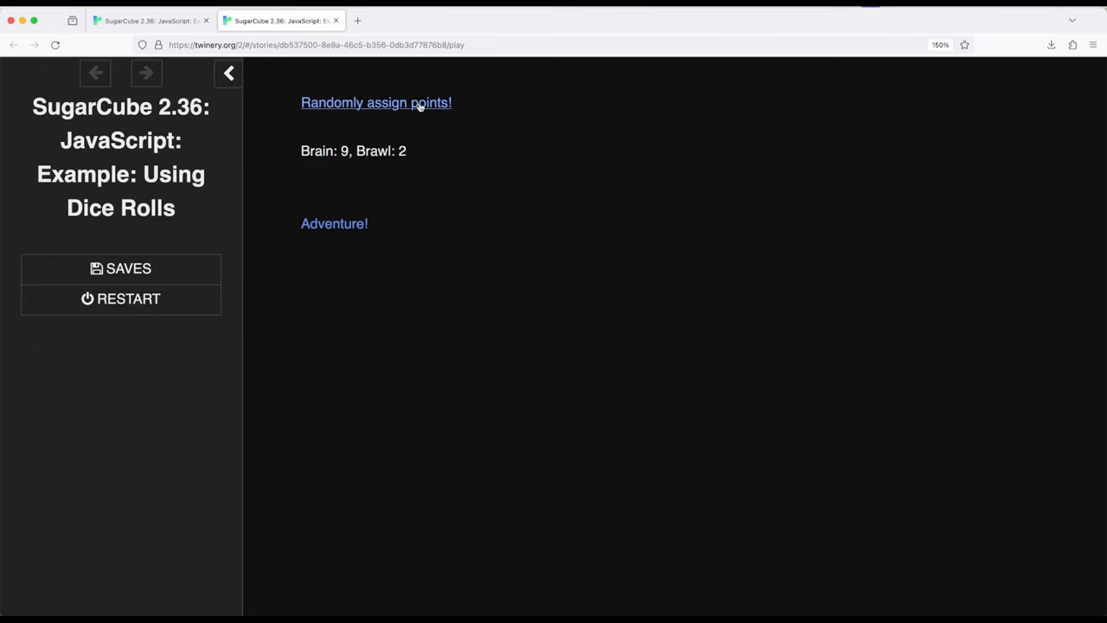
left_click(377, 102)
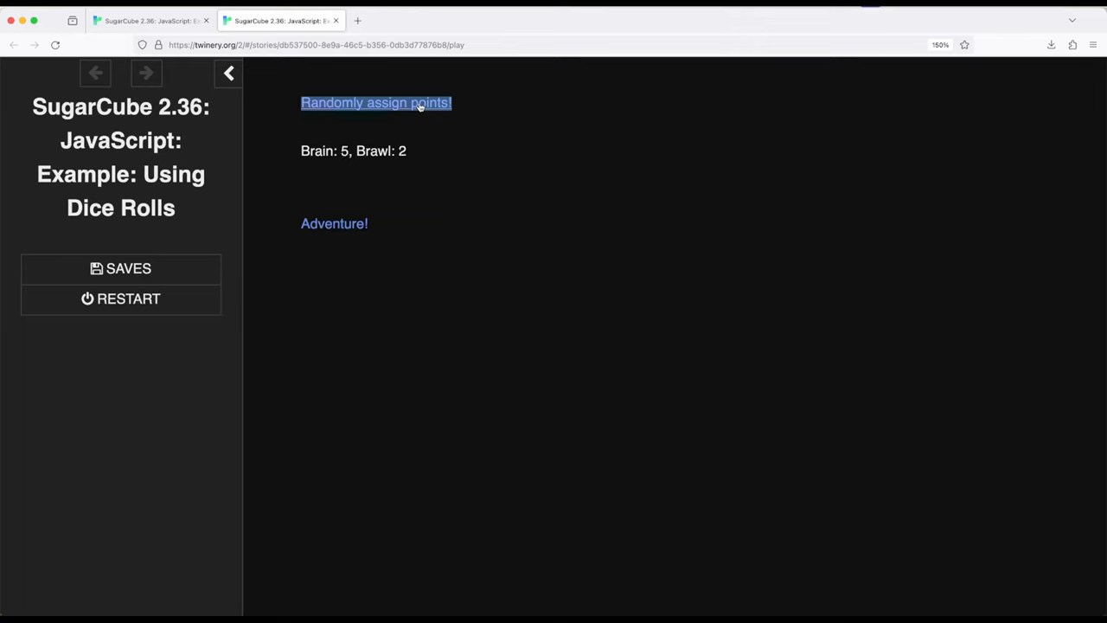
left_click(376, 103)
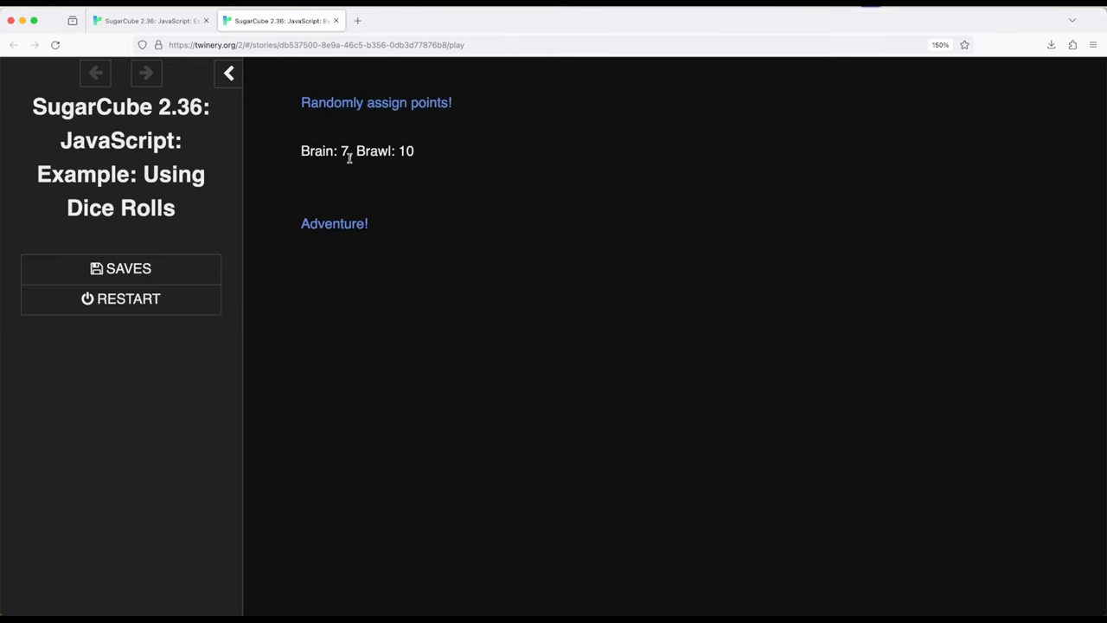
left_click(334, 223)
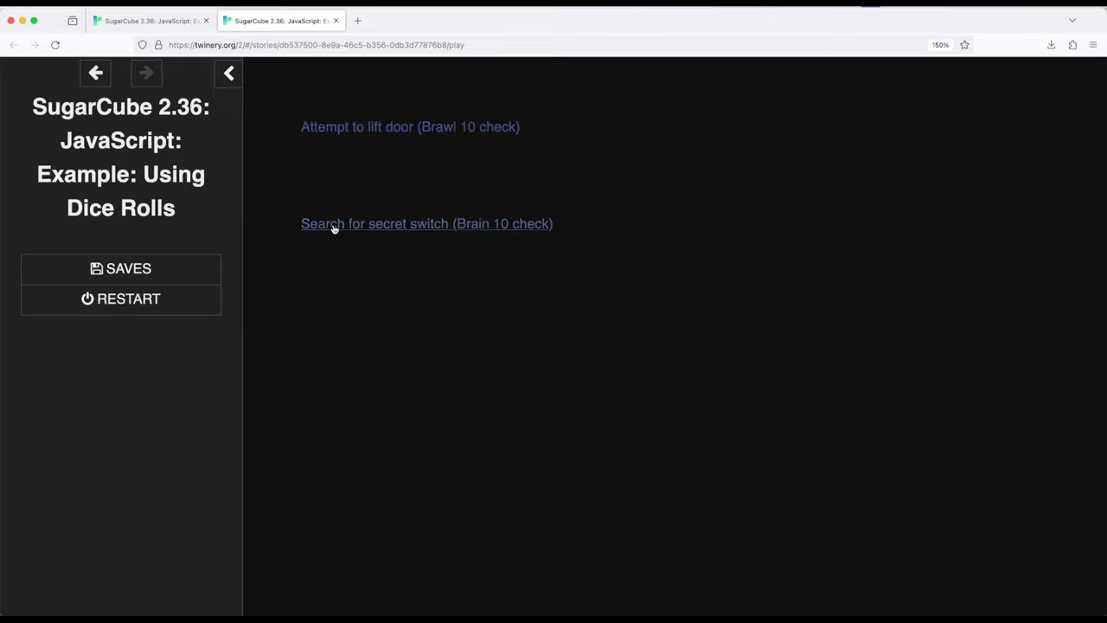
mouse_move(433, 271)
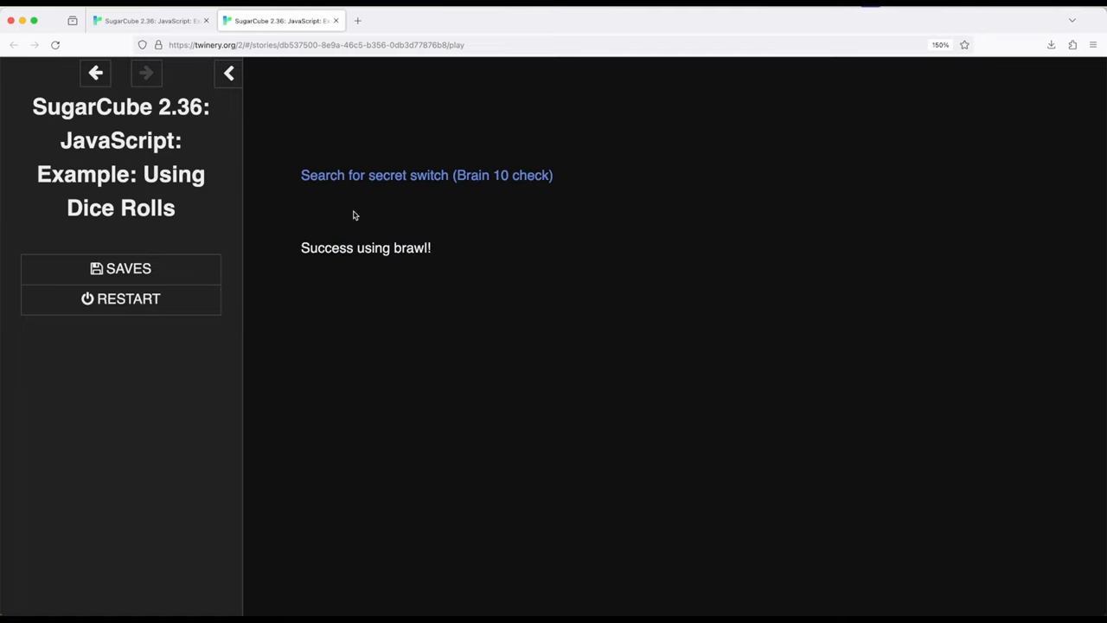
Try the 'Search for secret switch (Brain 10 check)' option, getting 'Success using brain!'.
left_click(427, 175)
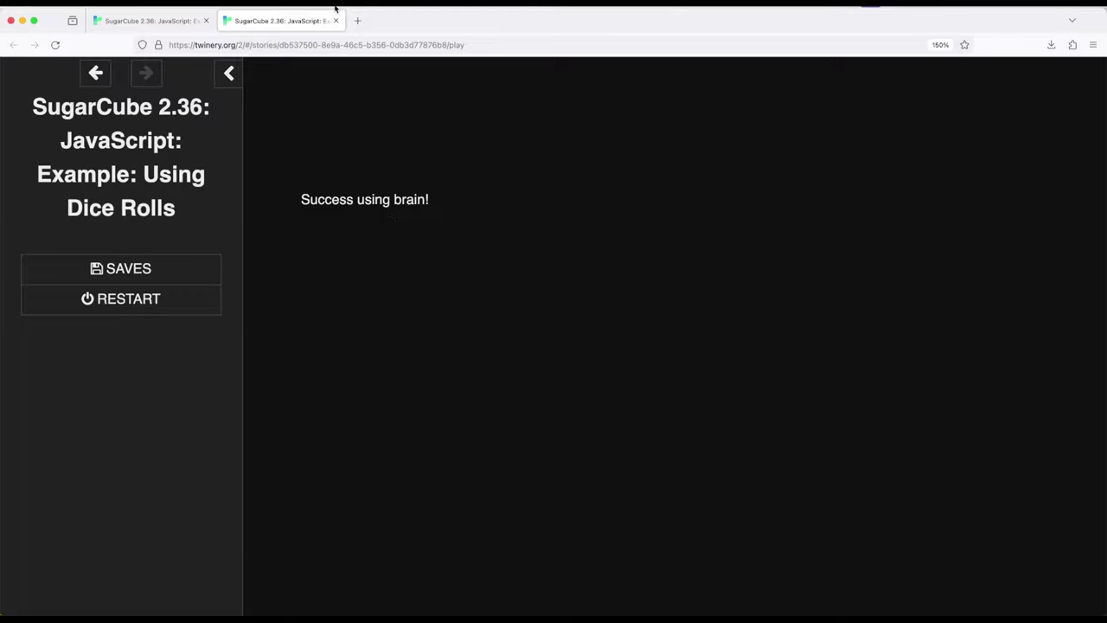
Reroll to Brain 10 and Brawl 1, pass the door-lift check, then reopen the Start passage.
left_click(95, 73)
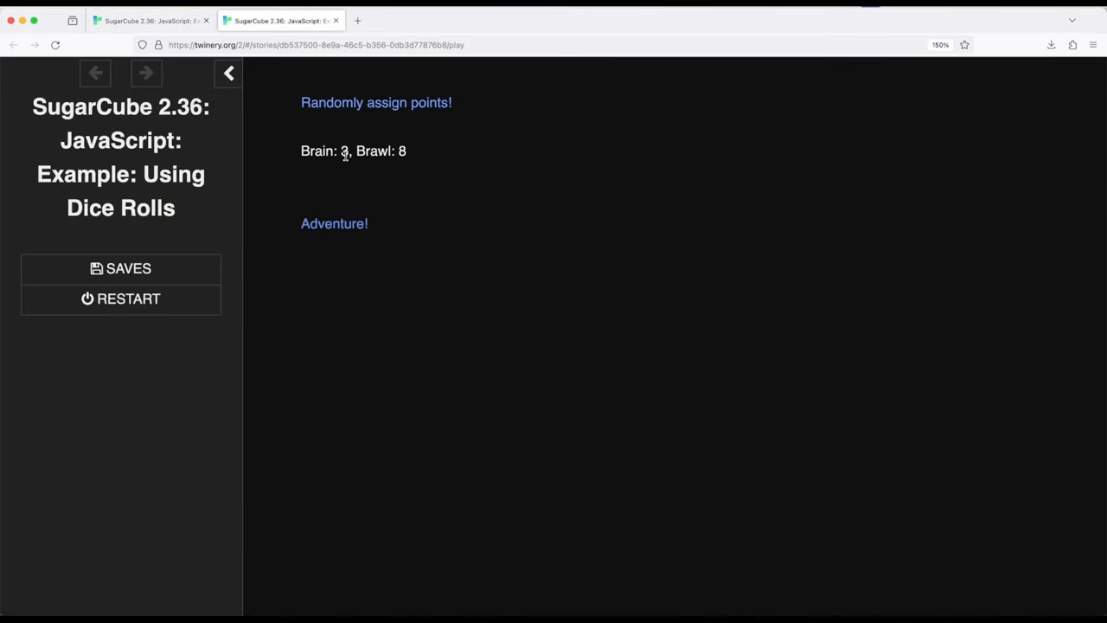
left_click(376, 102)
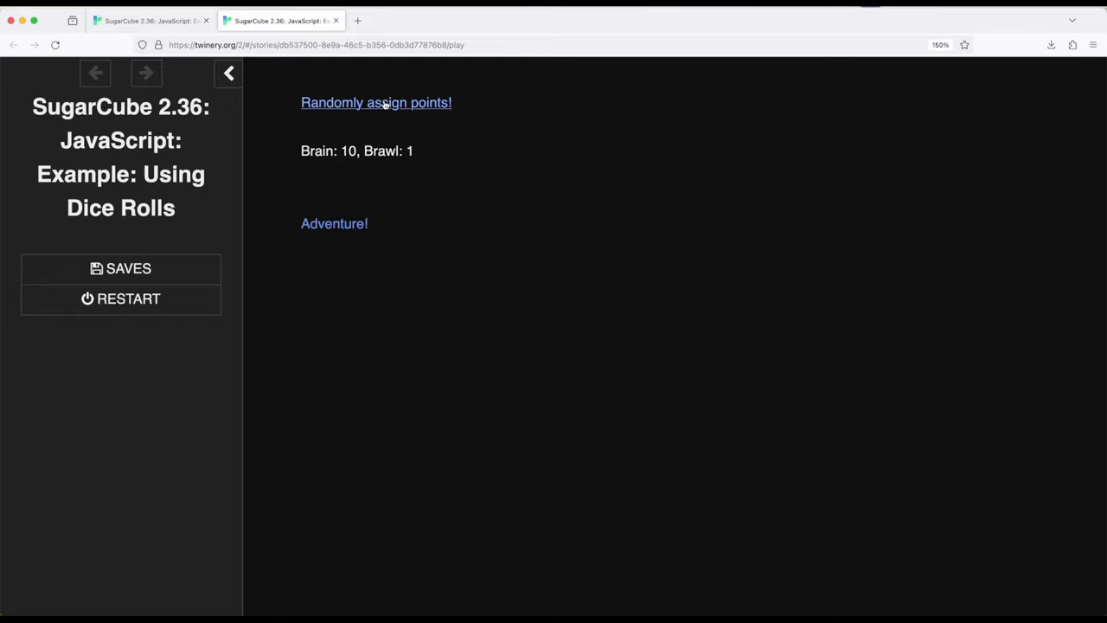
left_click(376, 102)
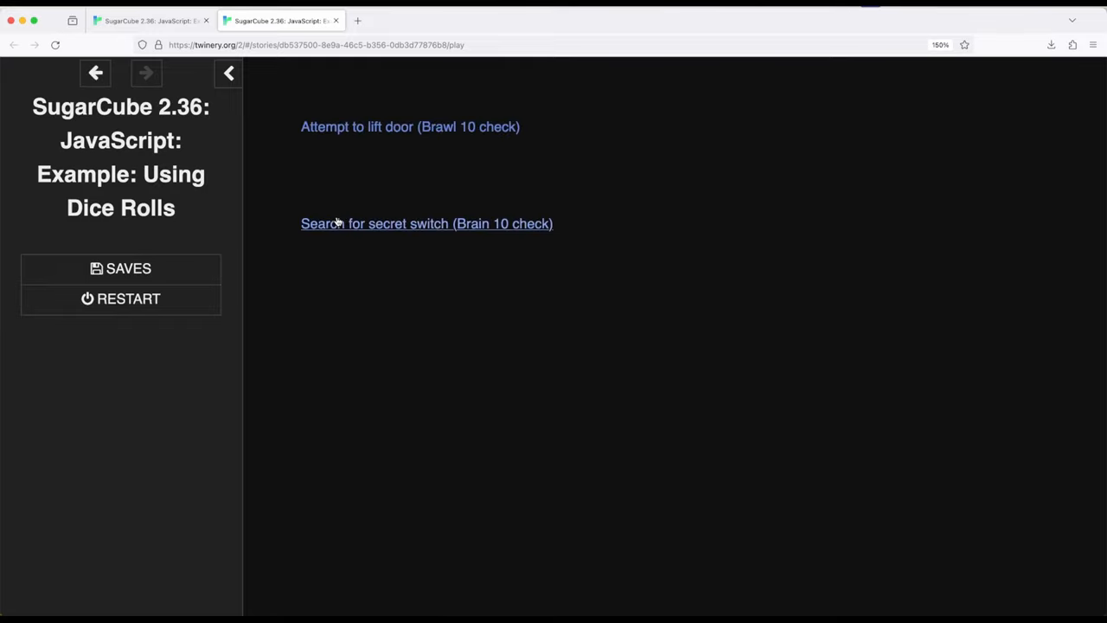
left_click(409, 126)
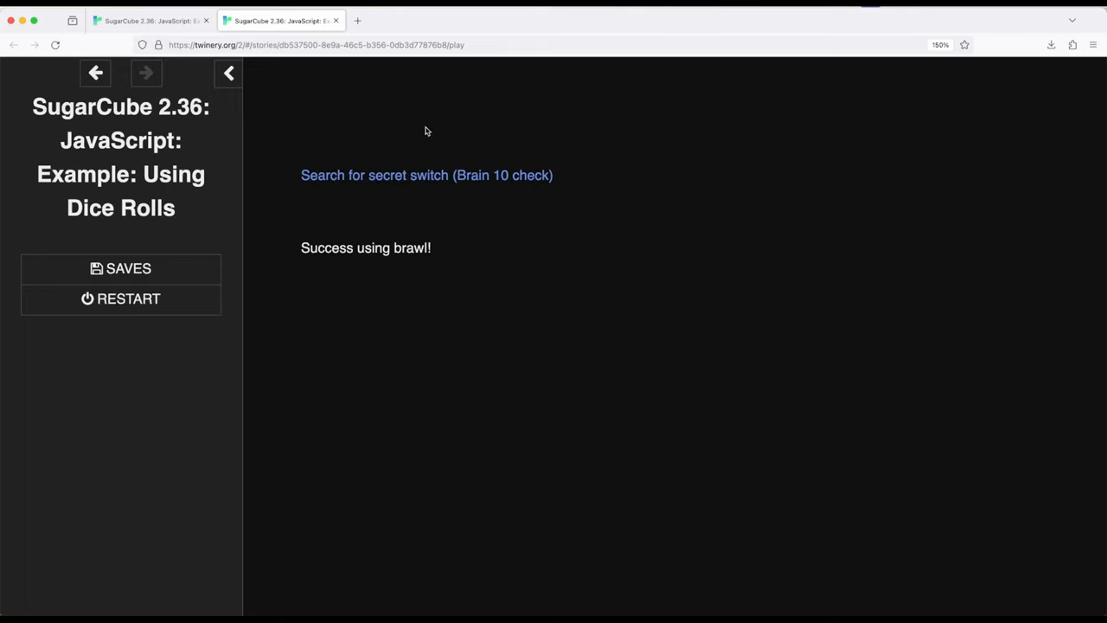
left_click(427, 175)
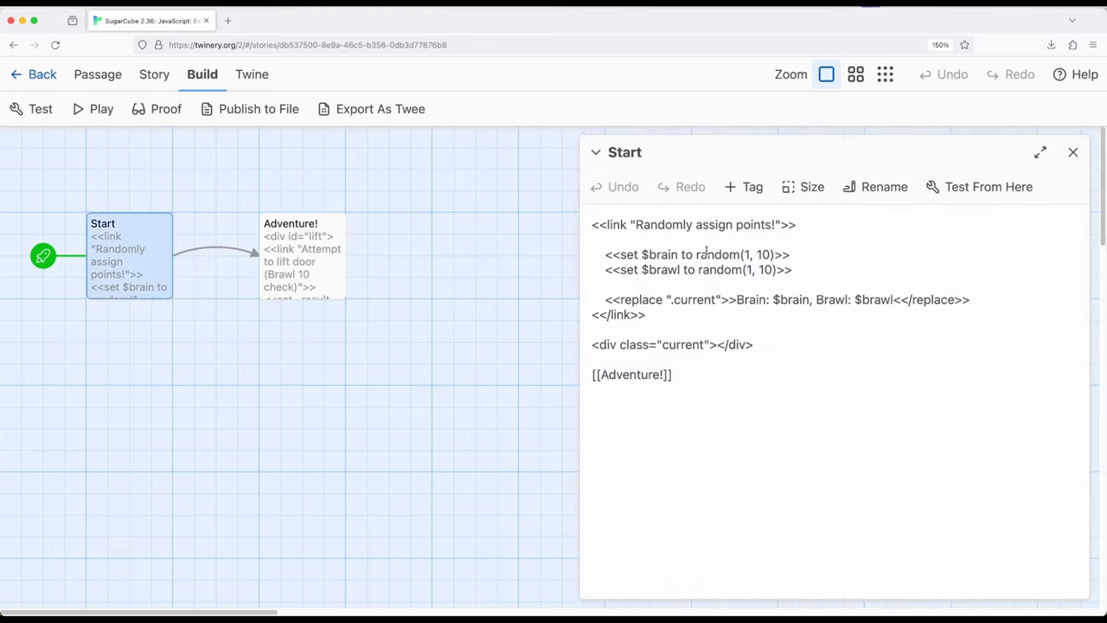
Highlight Brain's random(1, 10) call in Start, then open the Adventure! passage's check code.
double_click(719, 254)
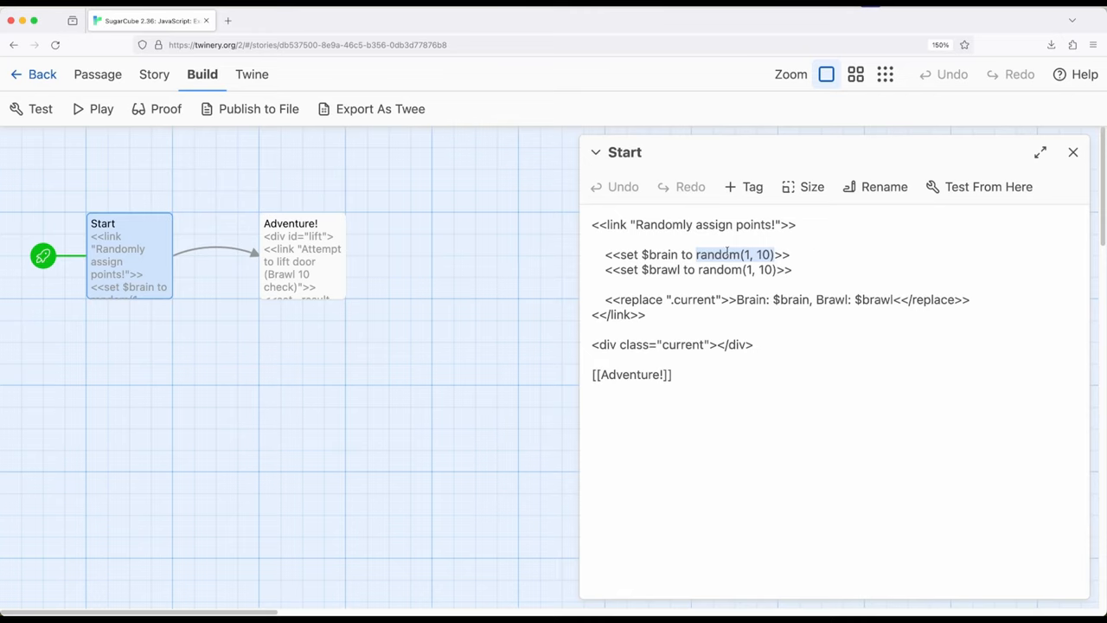
mouse_move(1073, 152)
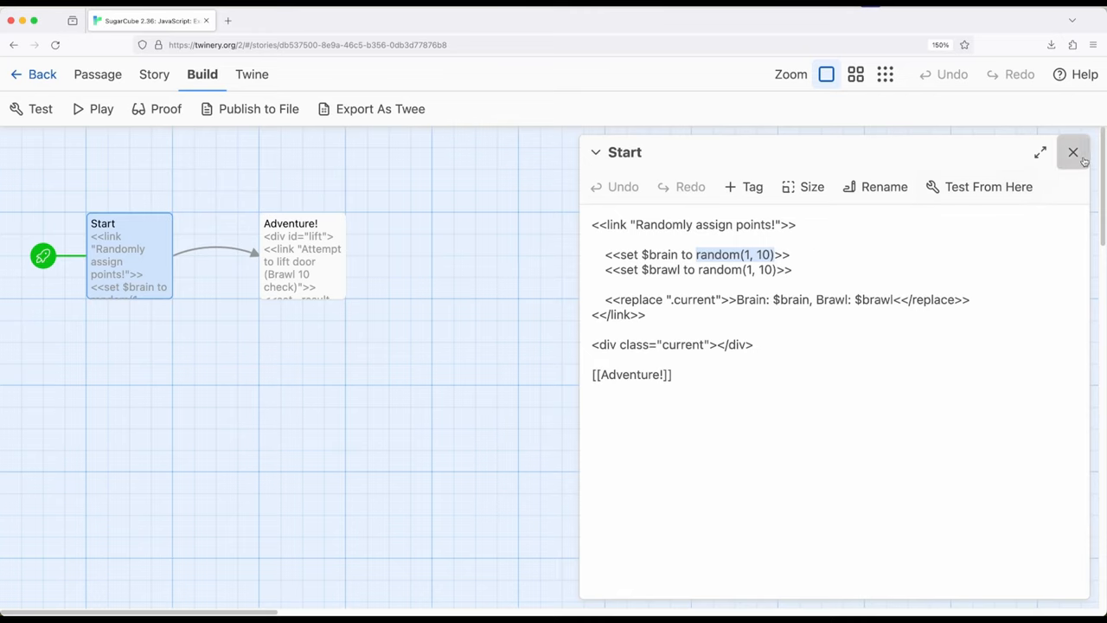
left_click(302, 255)
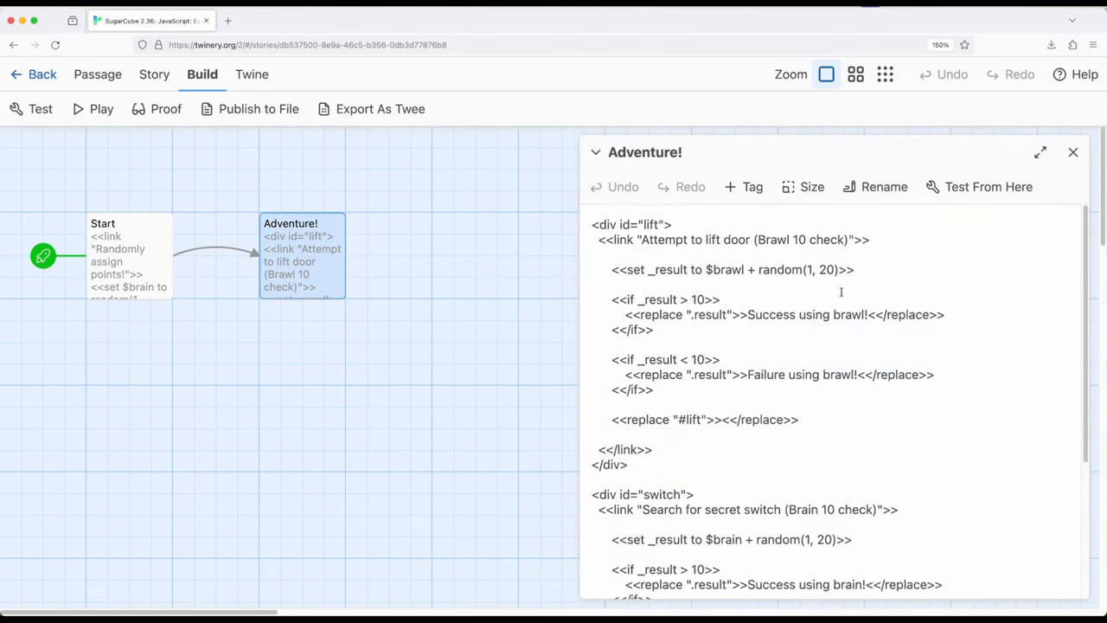
left_click(856, 269)
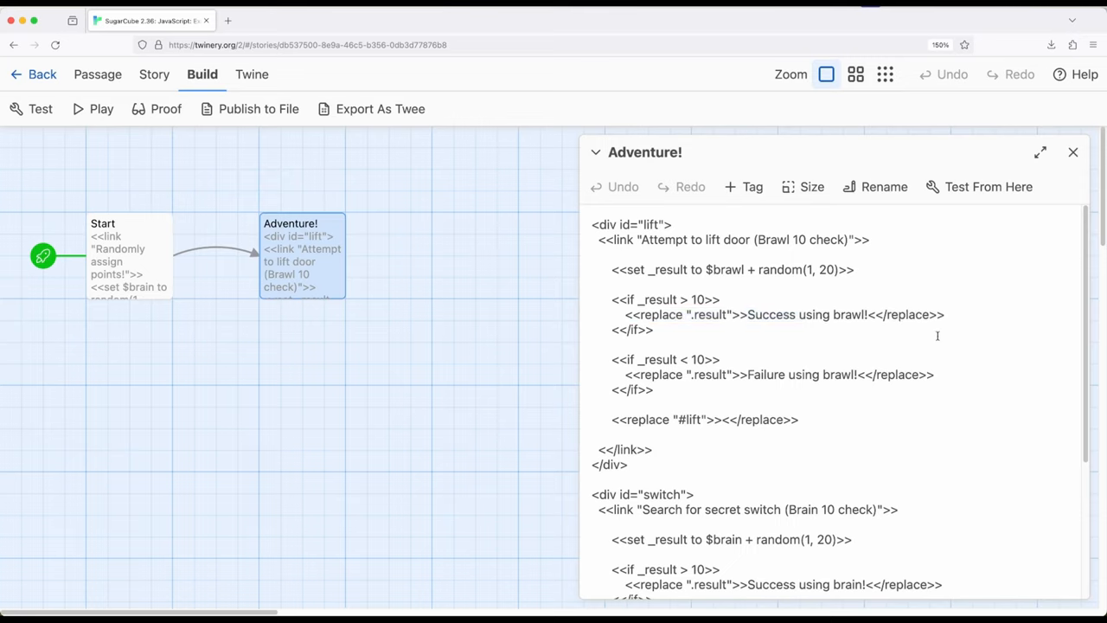
mouse_move(1074, 152)
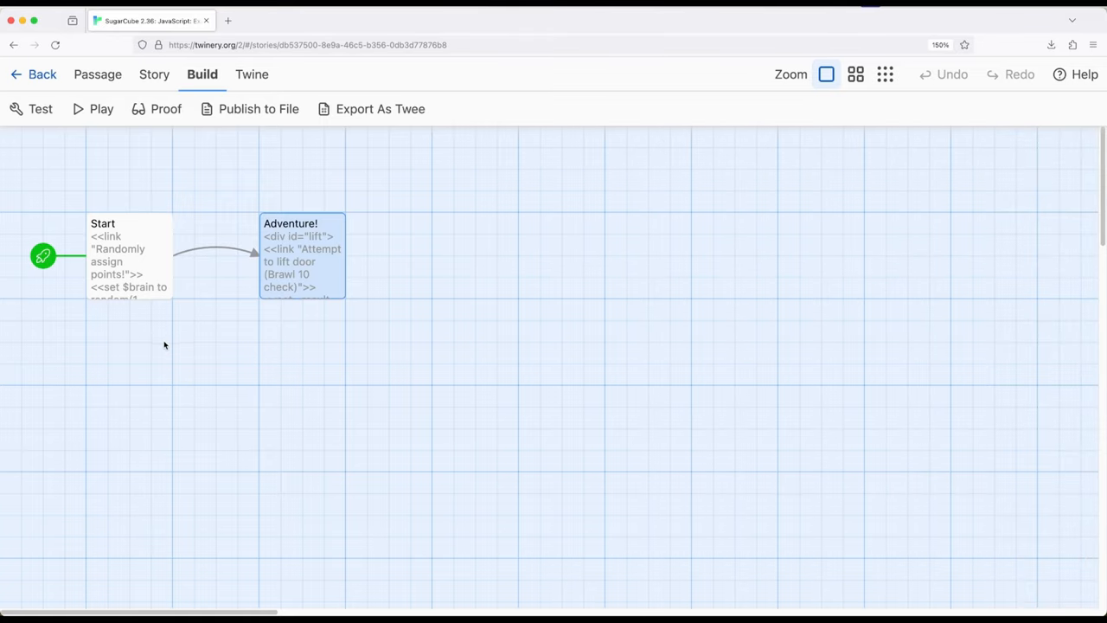
mouse_move(149, 270)
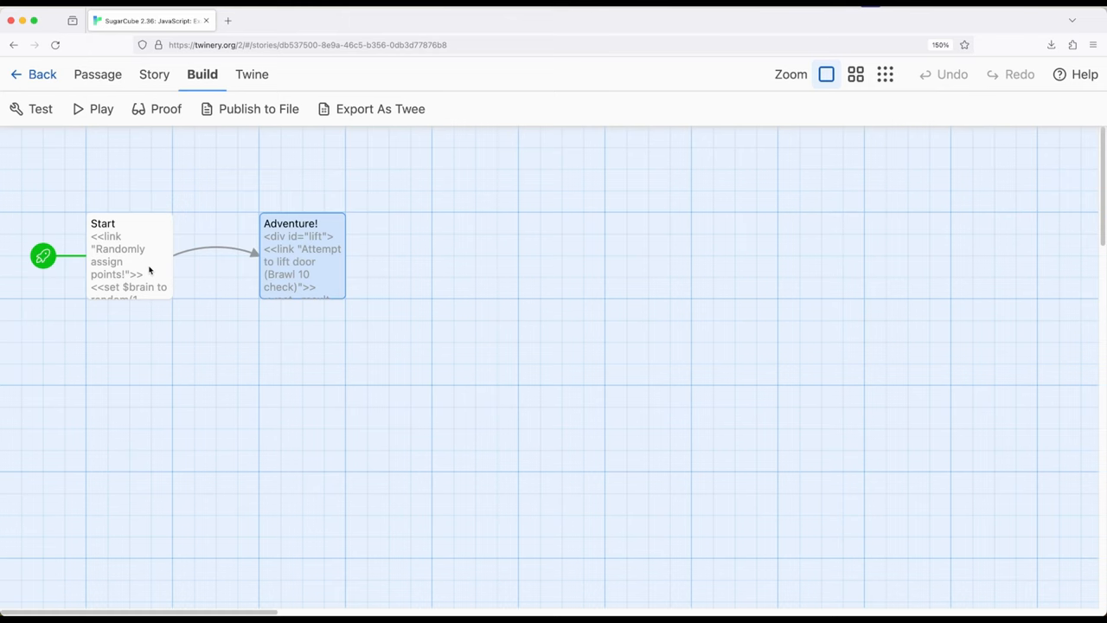
double_click(129, 256)
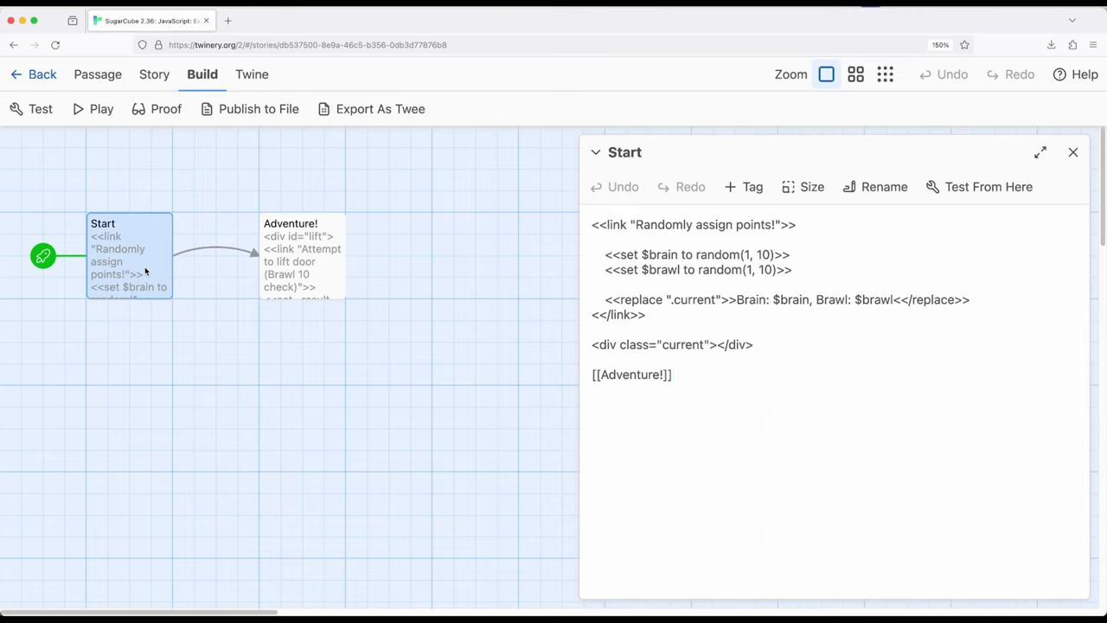
left_click(673, 375)
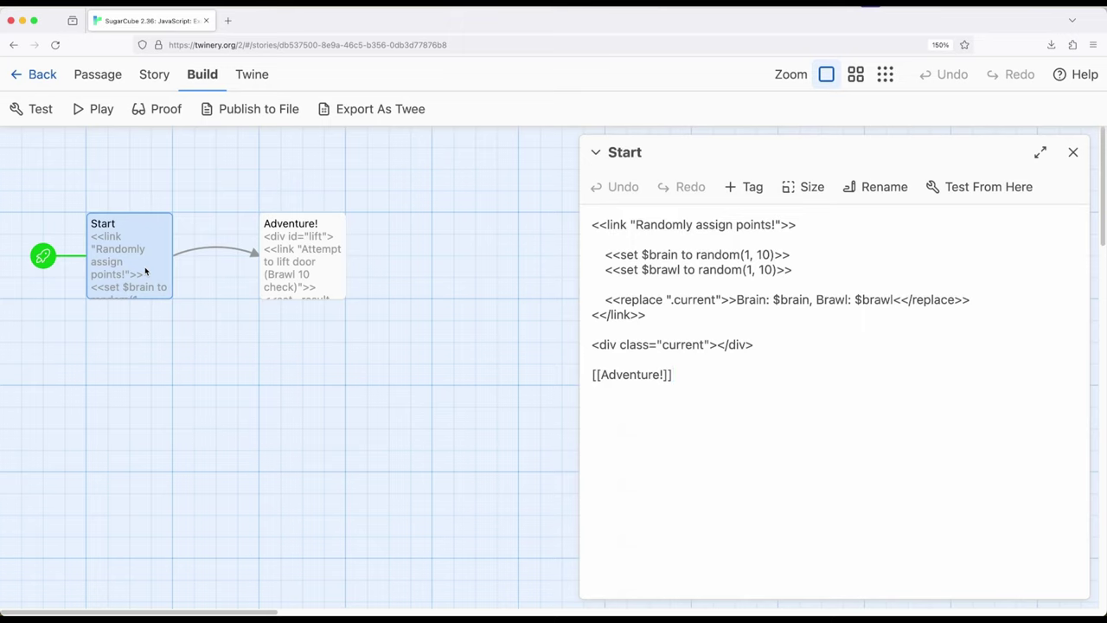
left_click(672, 375)
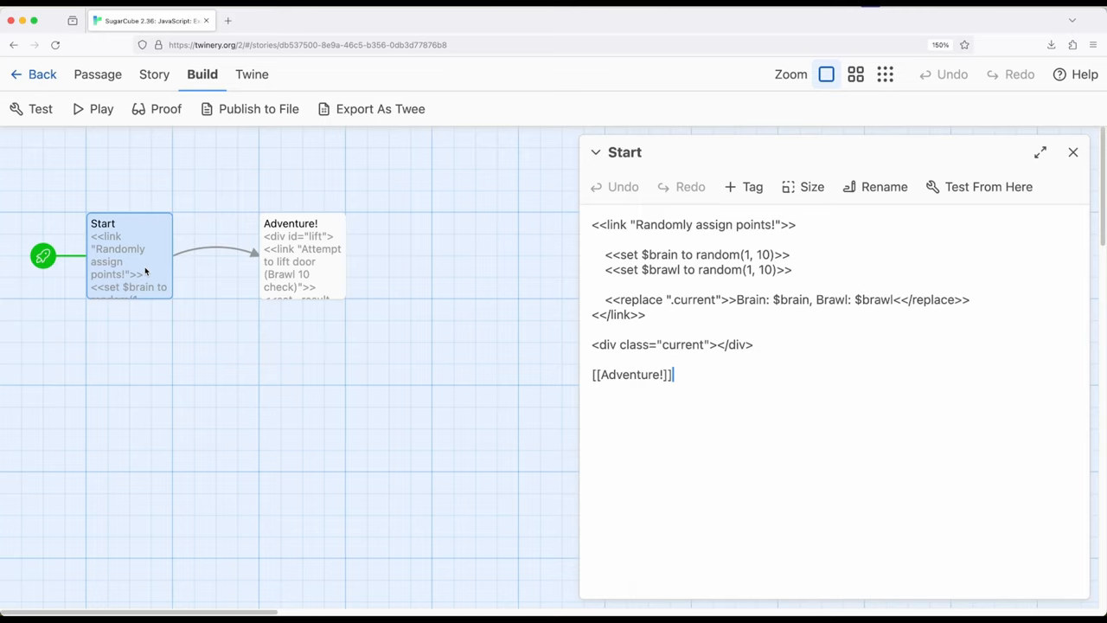
mouse_move(211, 262)
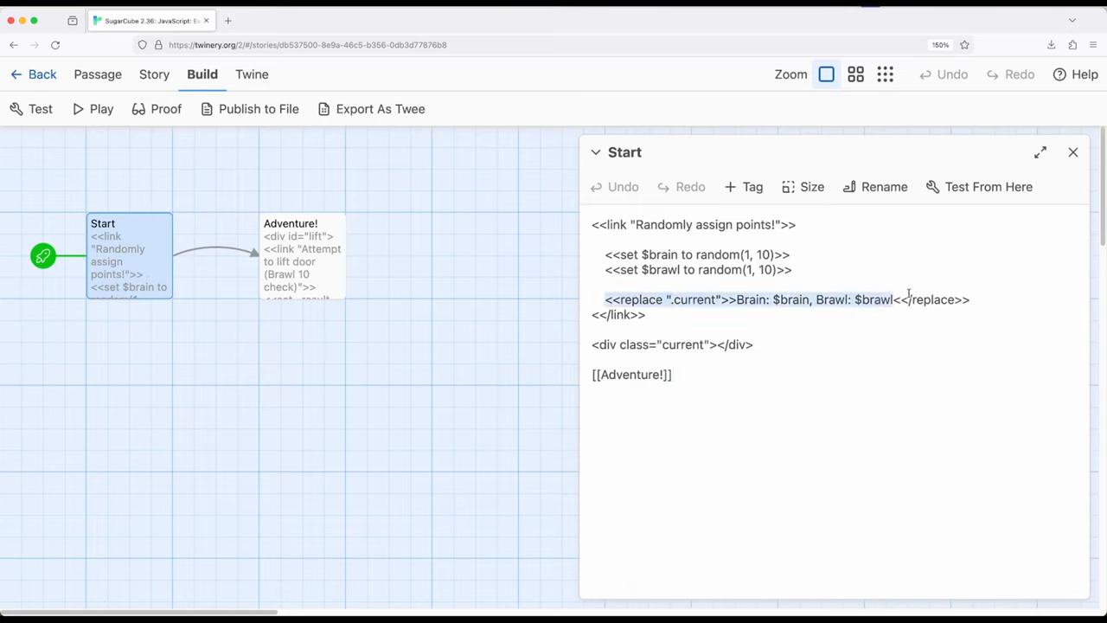
mouse_move(1073, 152)
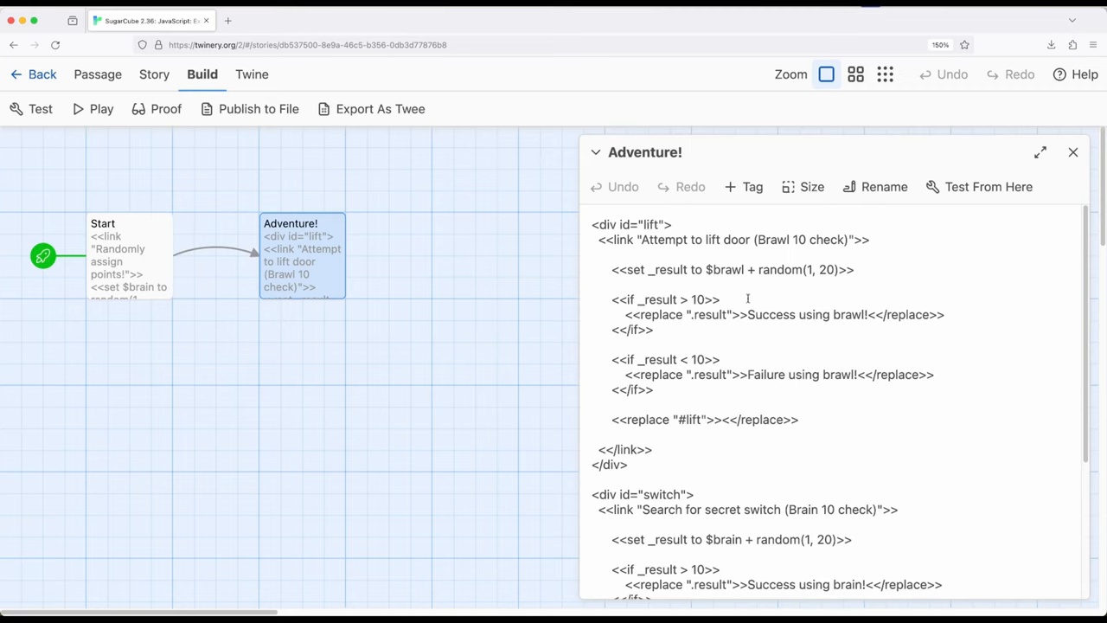
left_click(655, 330)
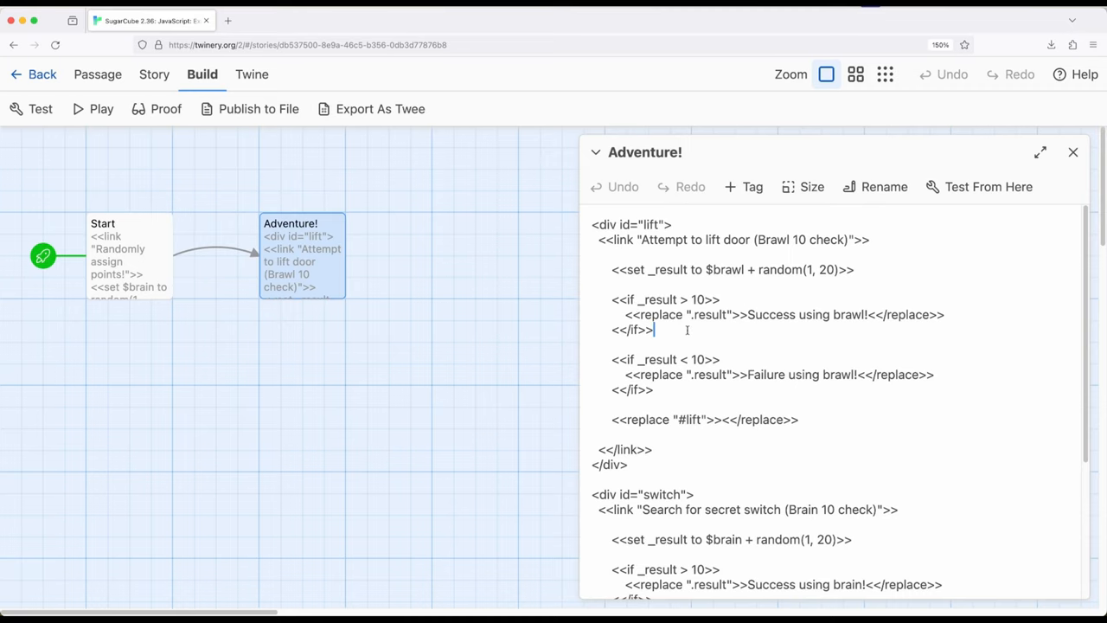
left_click(1073, 152)
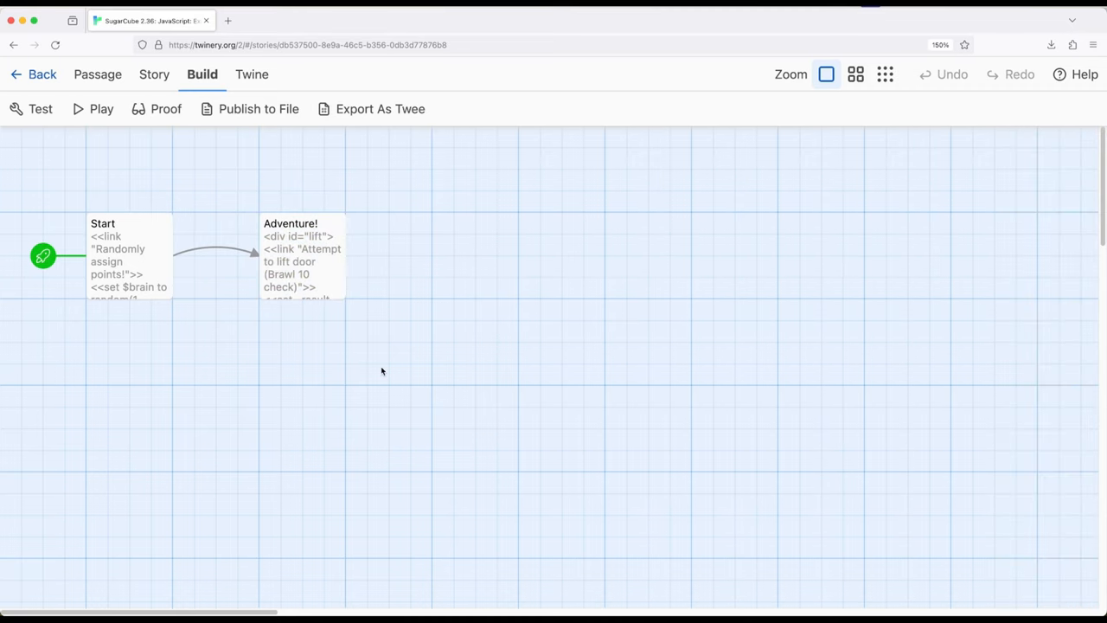